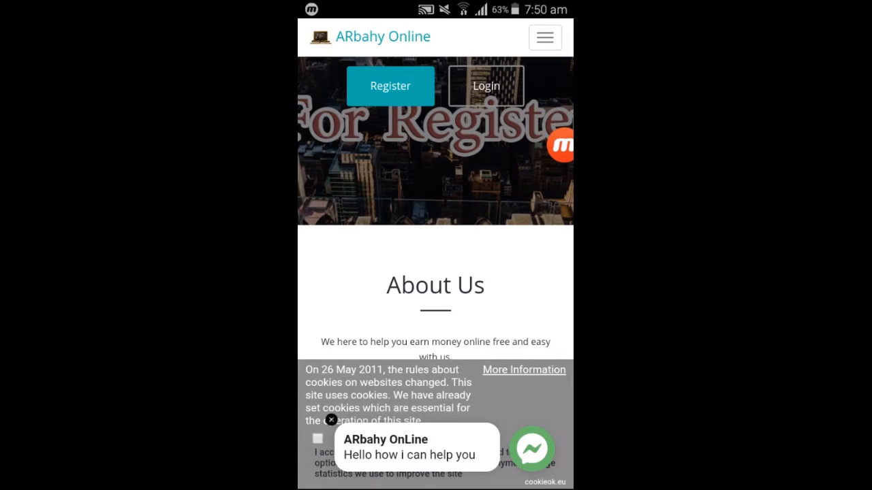
Step: Open ARbahy Online's registration form and start entering the username
scroll("down", 3)
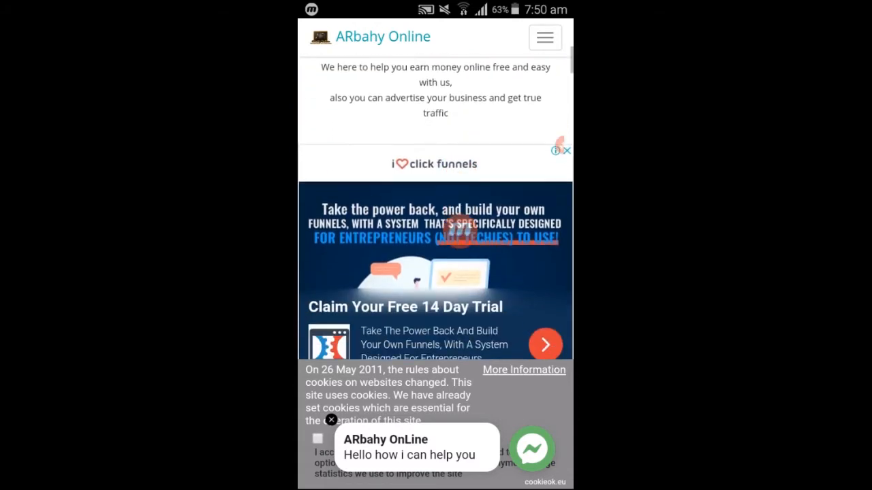
scroll("down", 3)
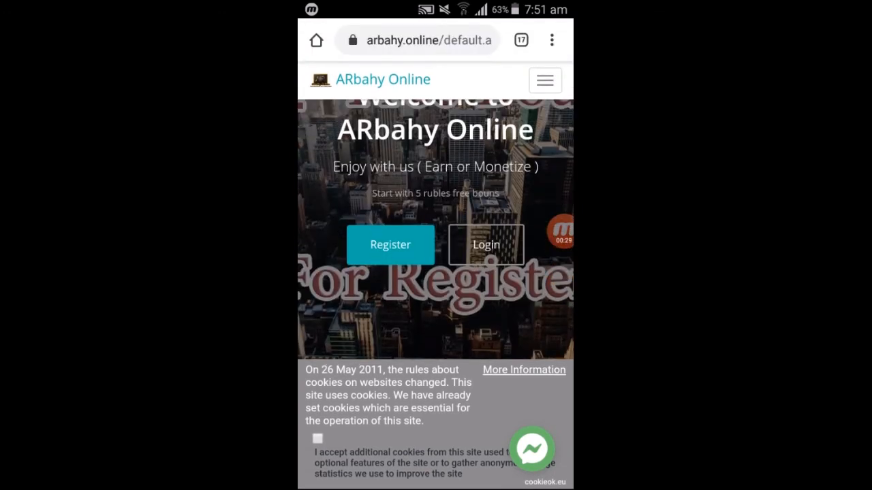
scroll("down", 3)
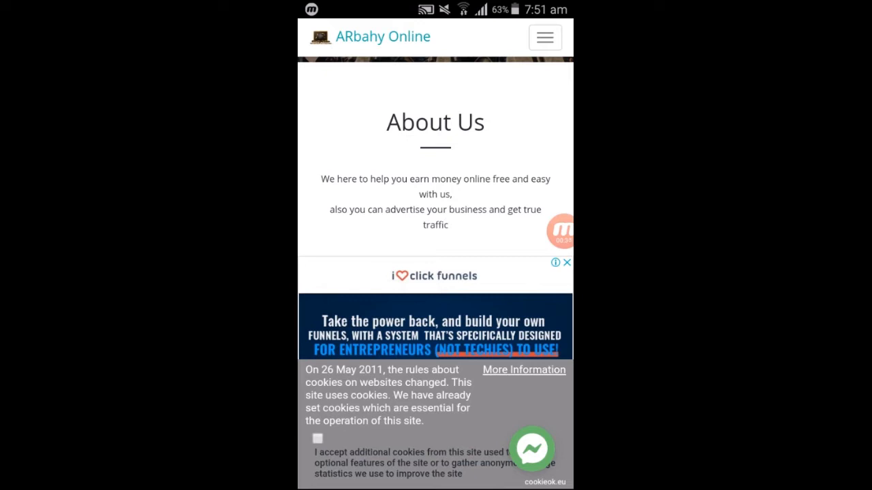
scroll("down", 3)
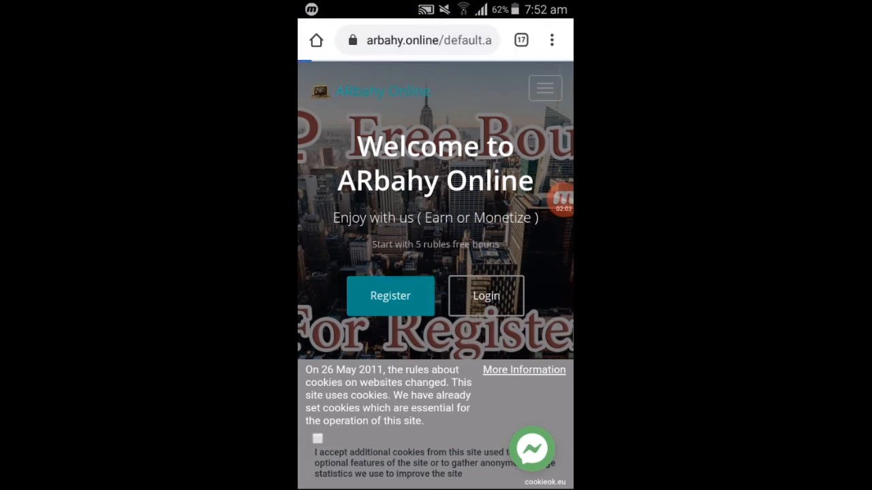
left_click(390, 296)
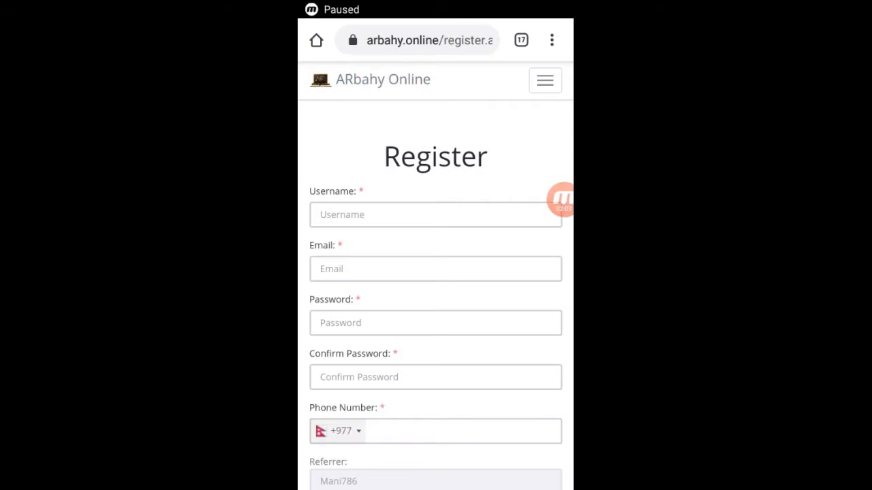
left_click(560, 209)
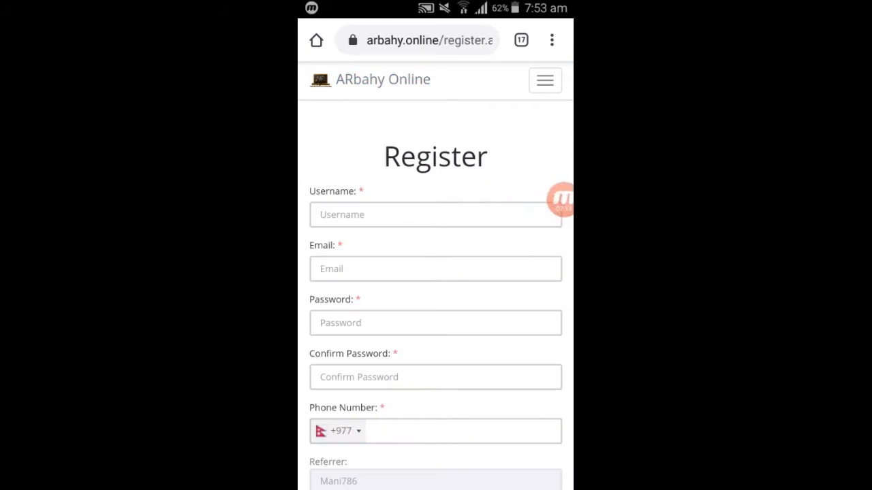
Step: Enter the phone number and answer the music-note verification
scroll("down", 3)
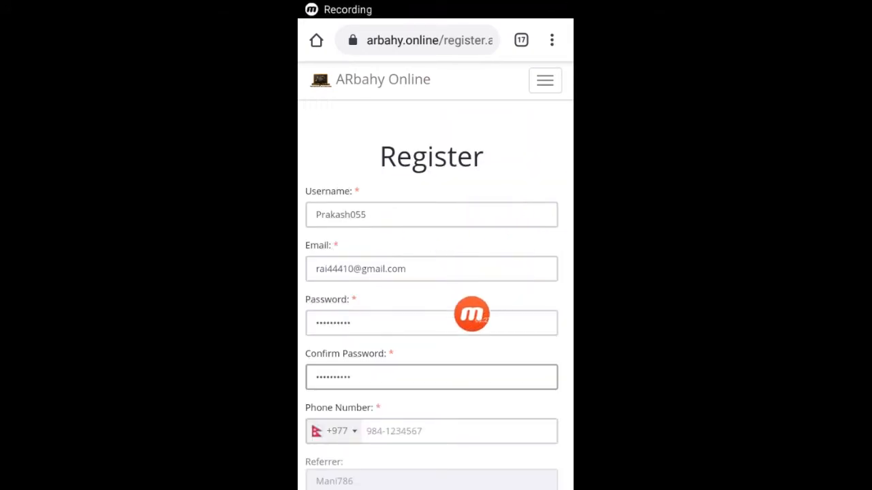
scroll("down", 3)
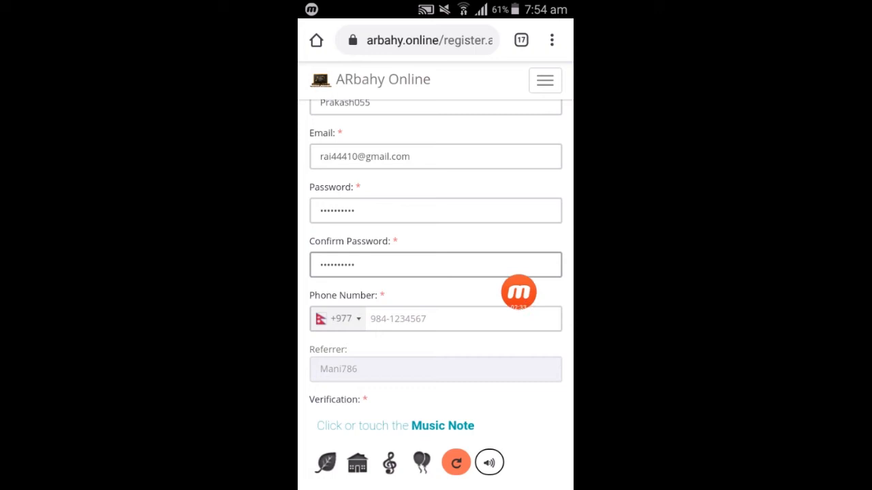
left_click(519, 292)
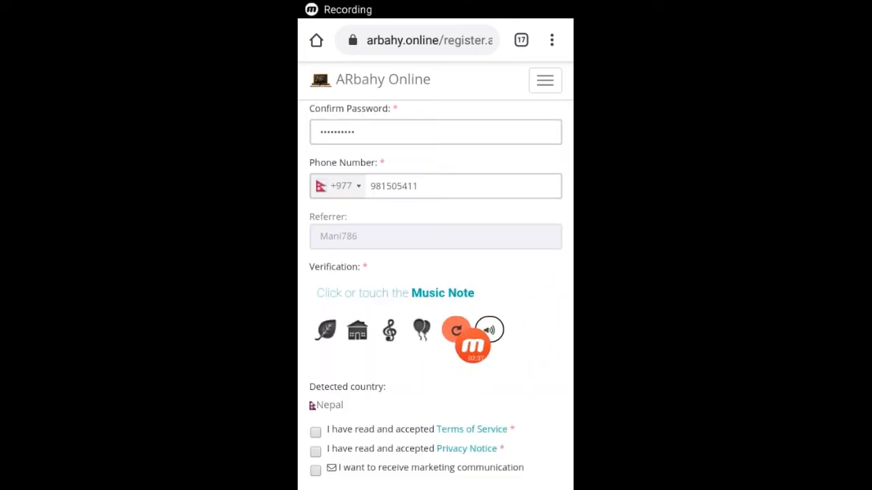
left_click(389, 330)
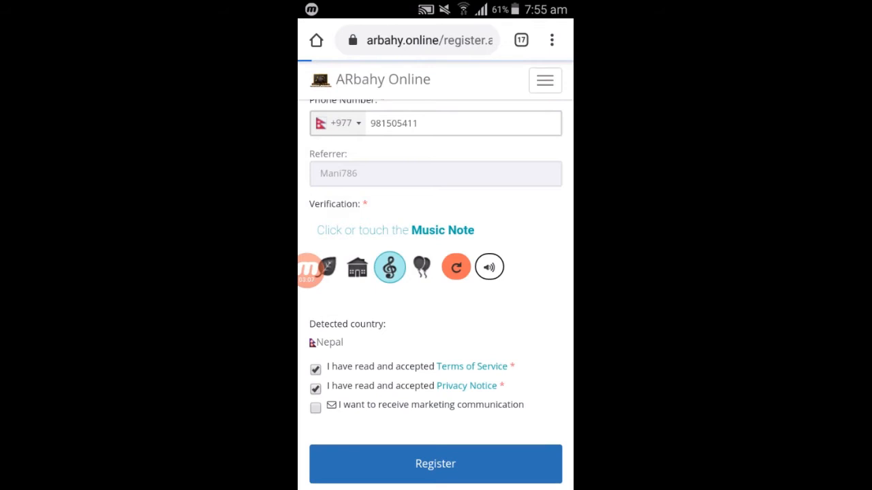
Step: Submit registration, dismiss the welcome popup and answer Chrome's save-password prompt
left_click(435, 464)
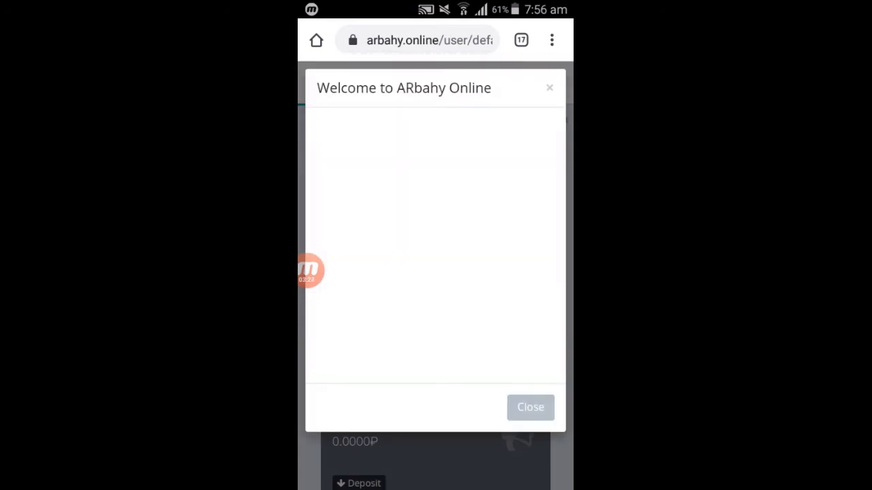
left_click(530, 407)
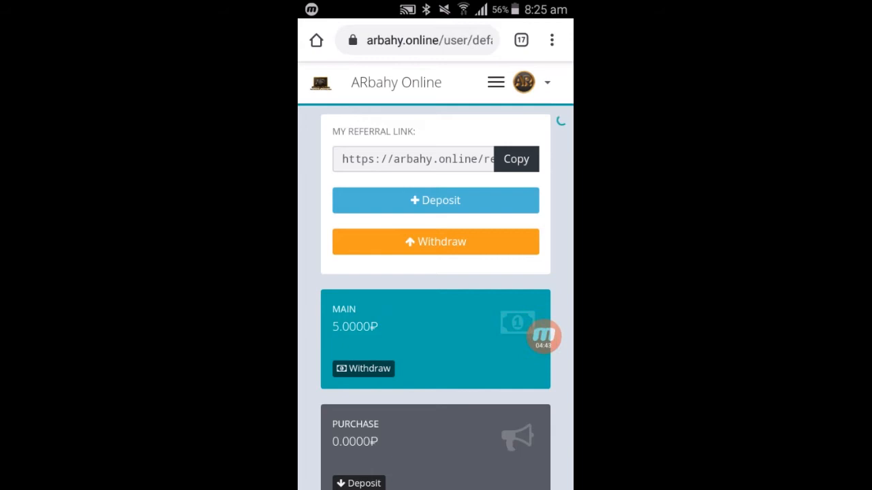
scroll("down", 3)
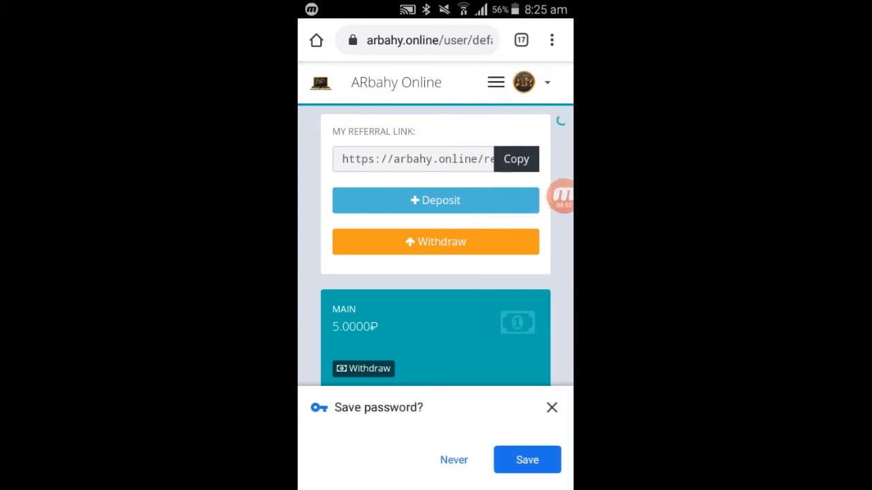
left_click(552, 408)
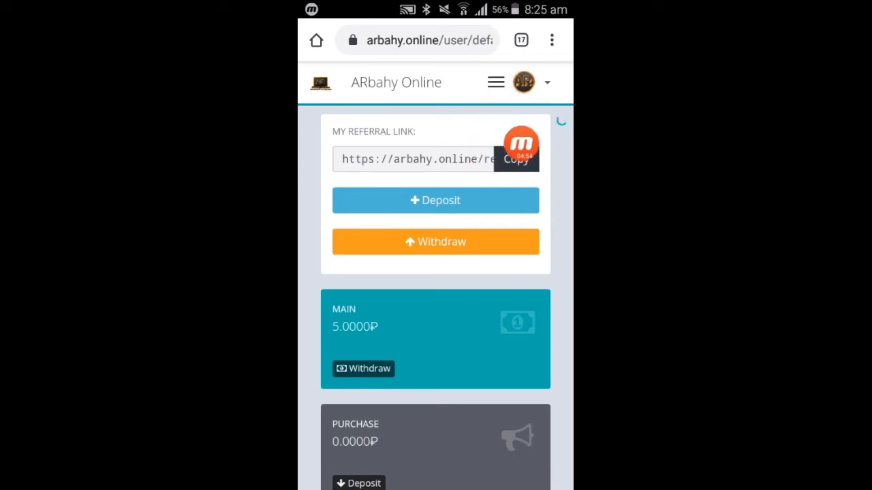
left_click(496, 82)
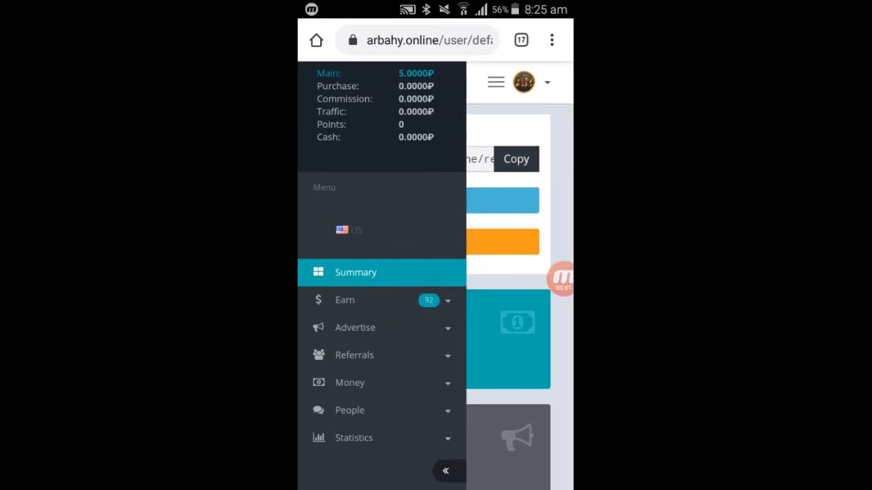
Step: Expand the Earn menu and open the Video offers
left_click(344, 300)
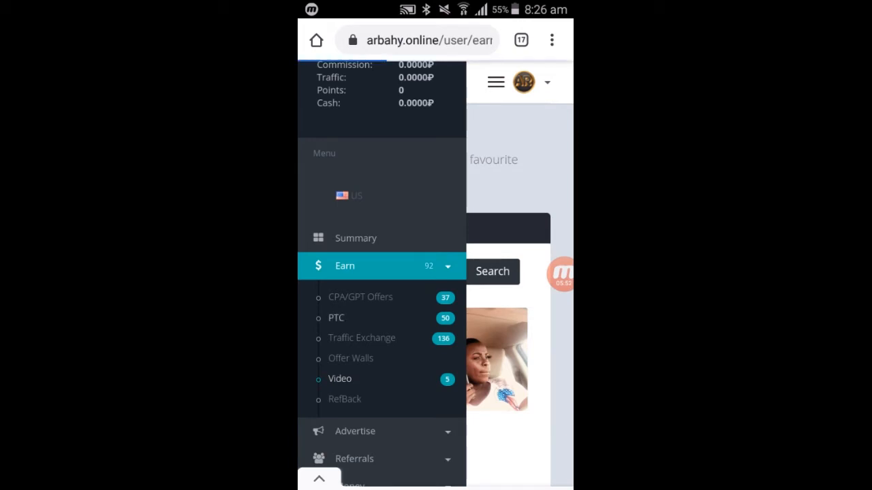
left_click(336, 318)
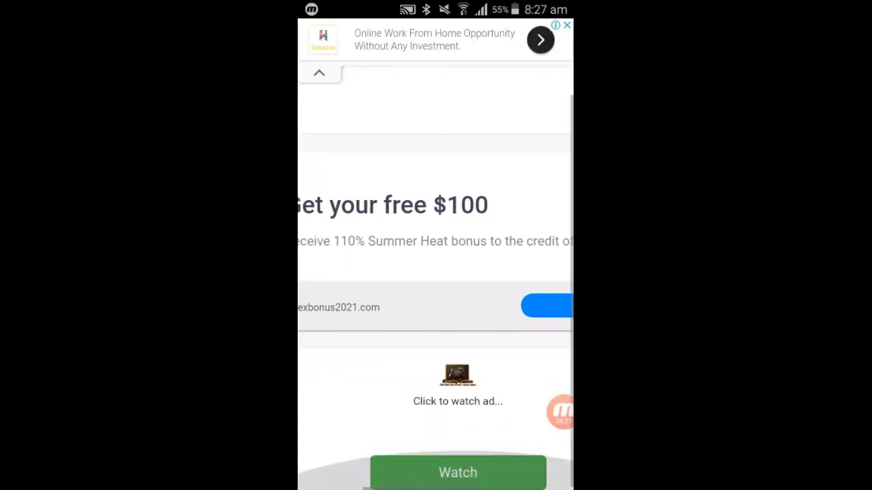
Step: Watch the video ad, pick the Woman icon, and close the 0.04₽ credit message
left_click(457, 472)
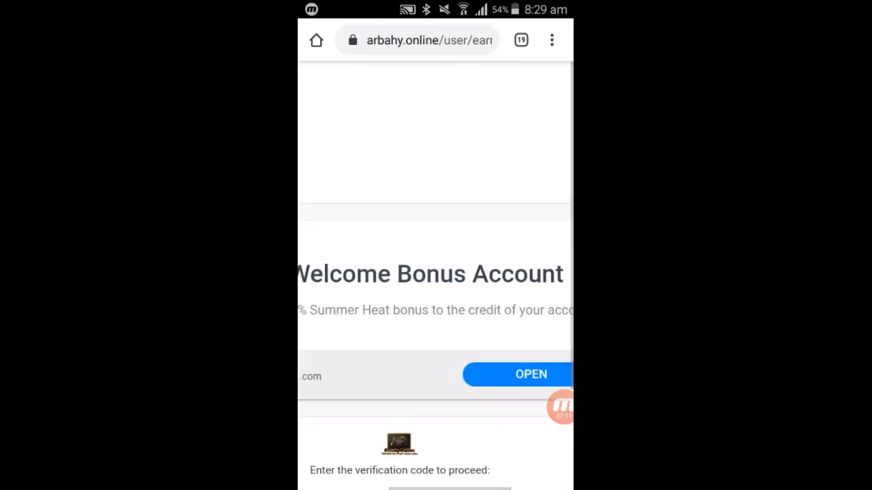
scroll("down", 3)
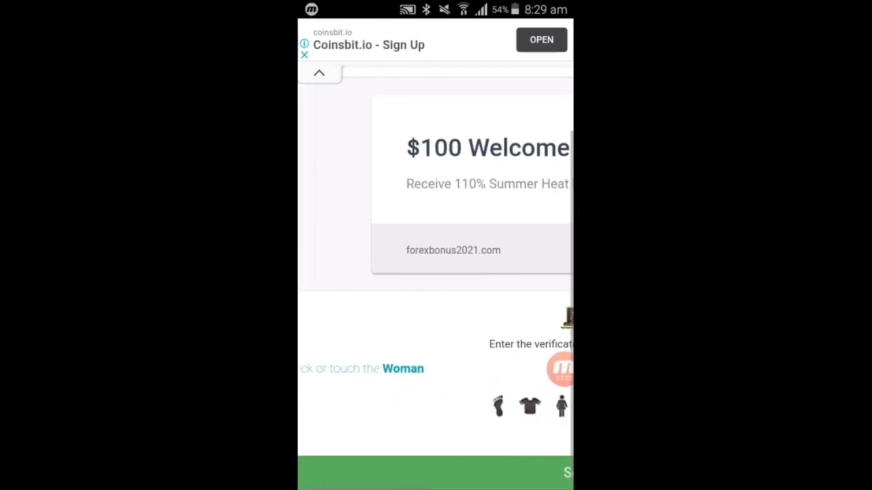
left_click(498, 406)
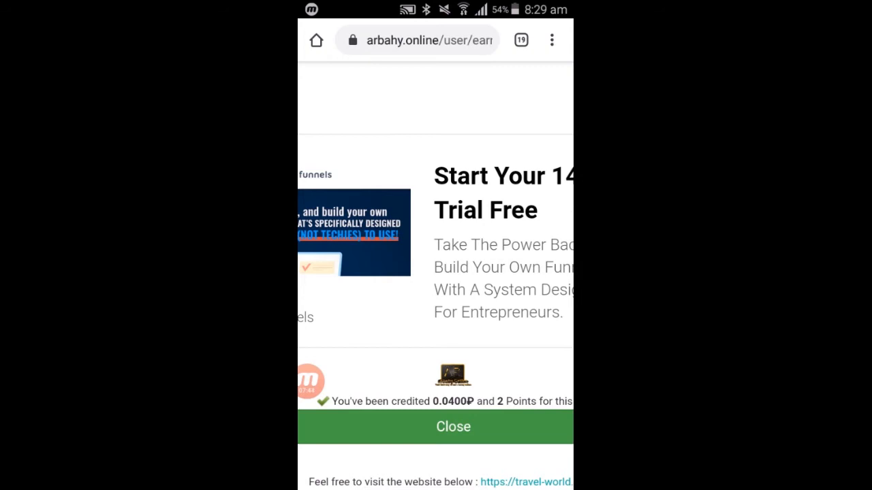
left_click(453, 427)
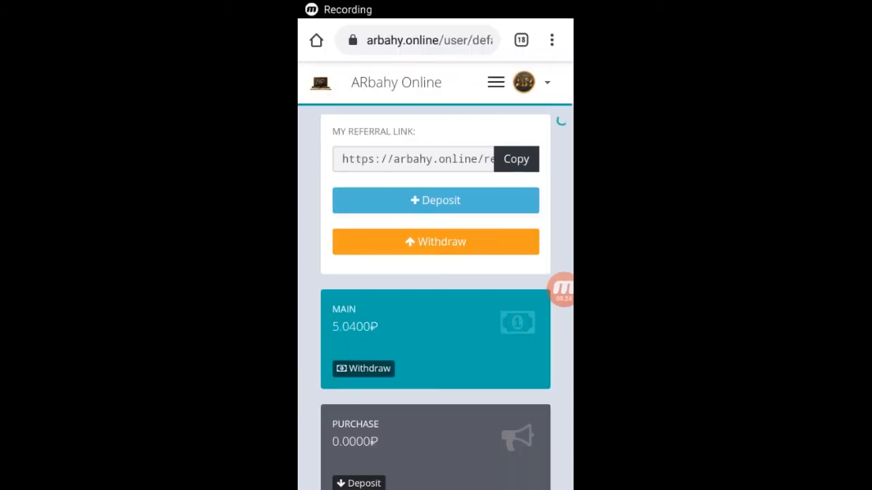
scroll("down", 3)
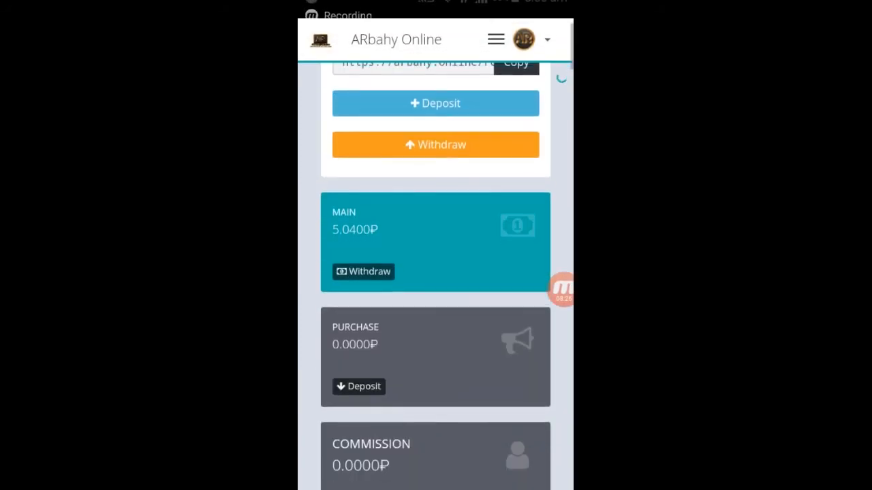
scroll("down", 3)
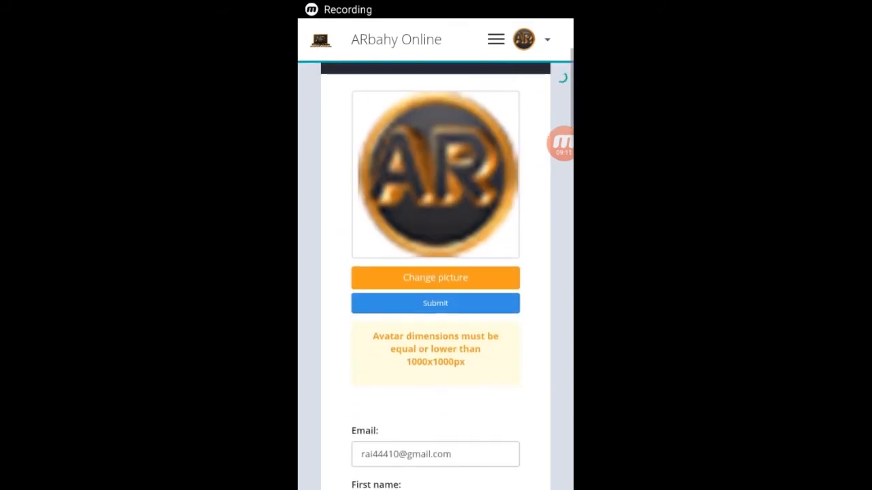
Step: Save address Nepal, city Birtamode, state Mechi, postal code 57204 in General settings
scroll("down", 3)
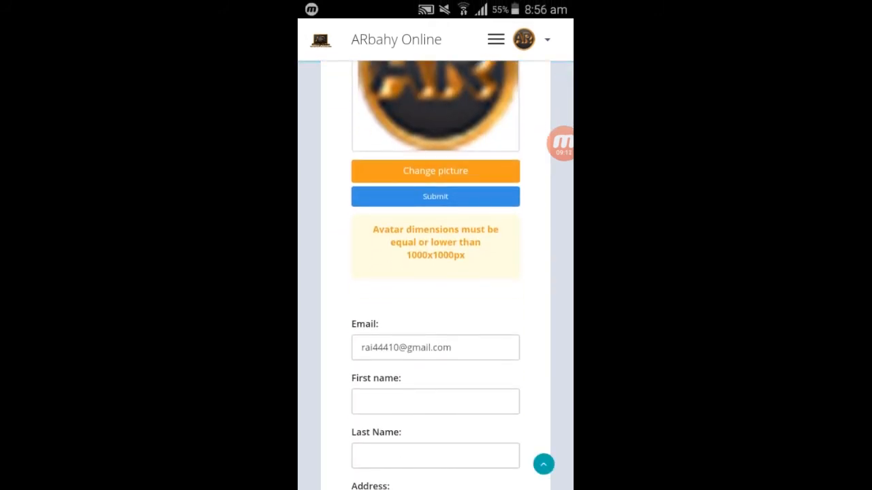
scroll("down", 3)
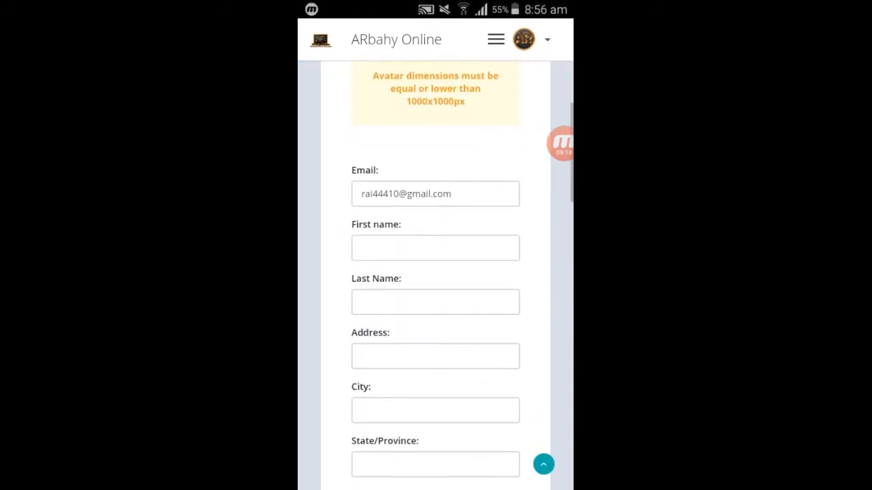
scroll("down", 3)
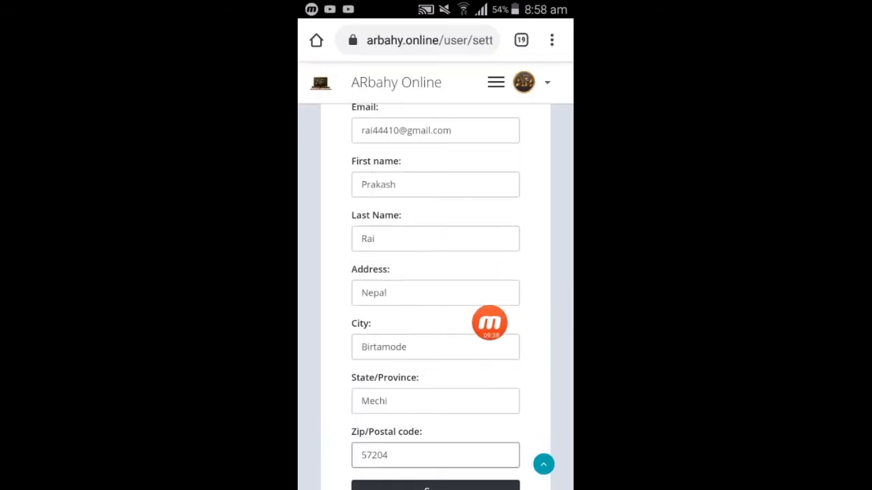
scroll("down", 3)
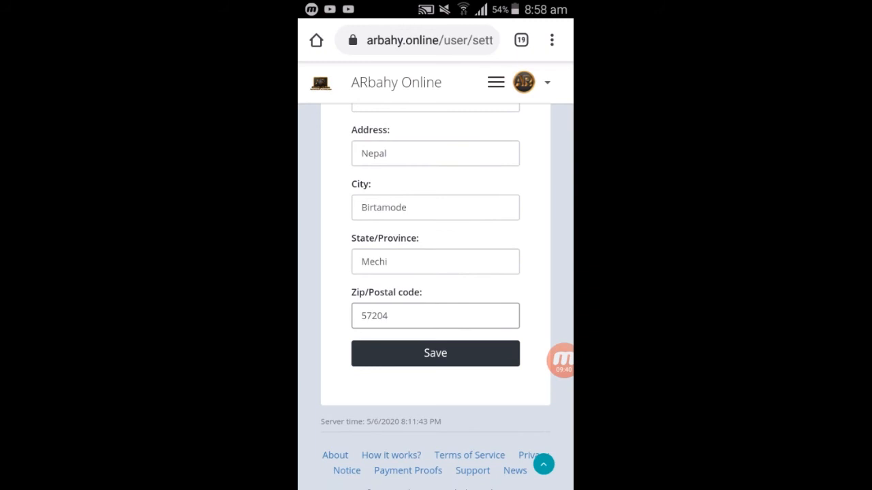
left_click(435, 353)
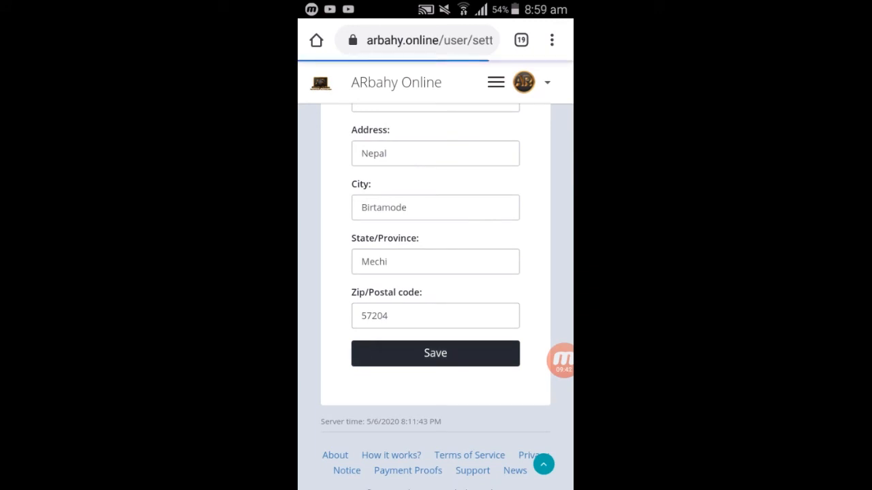
left_click(435, 353)
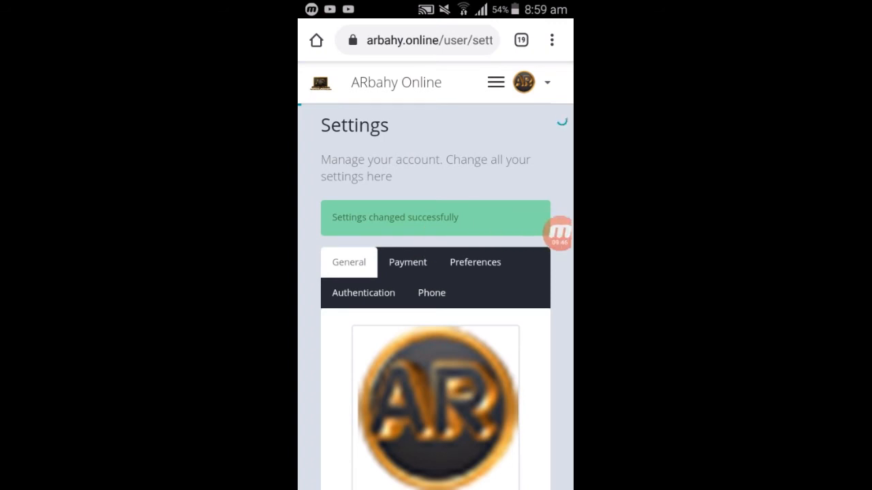
scroll("down", 3)
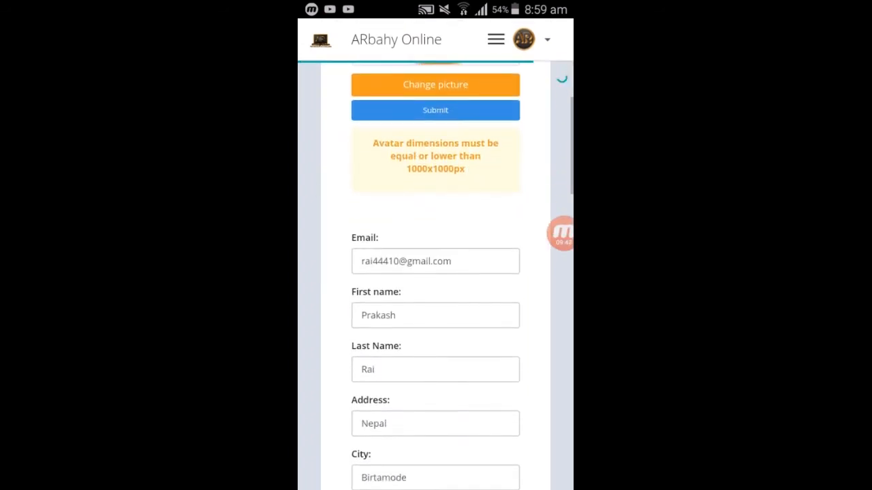
scroll("down", 3)
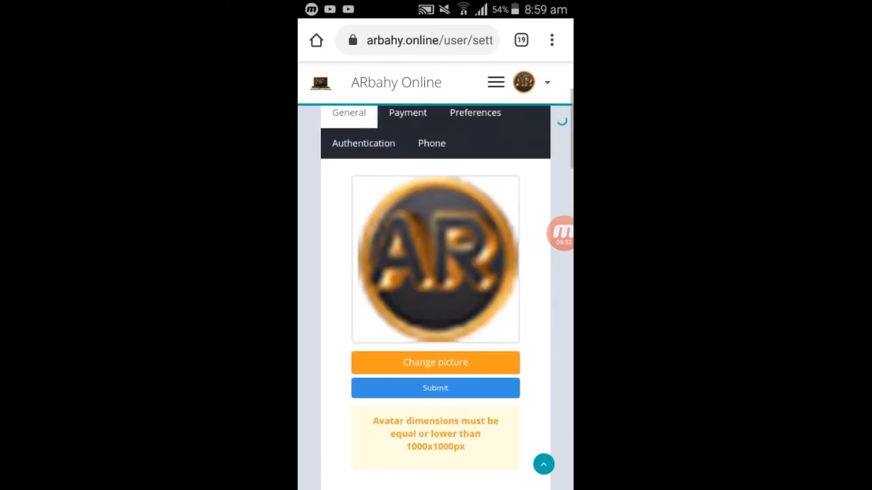
left_click(435, 387)
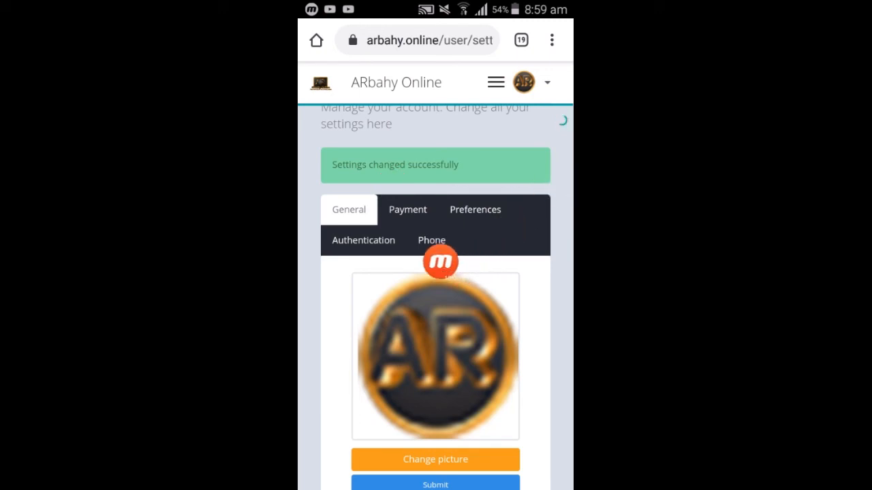
left_click(407, 209)
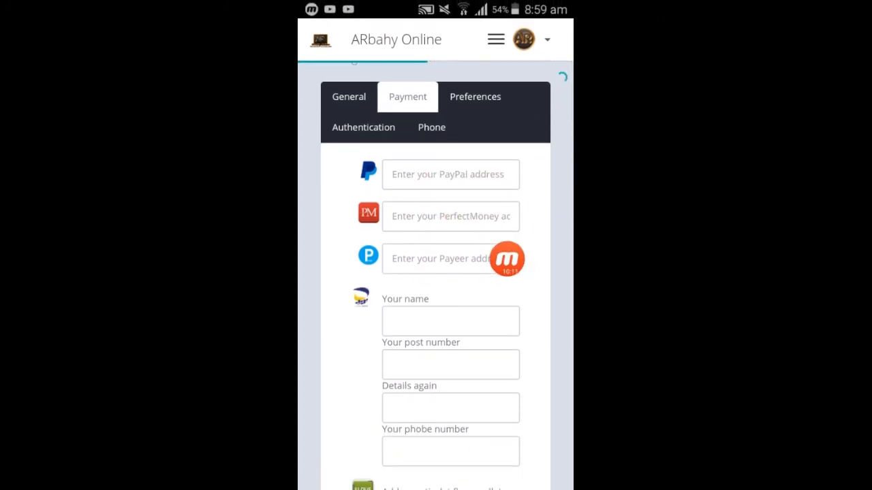
scroll("down", 3)
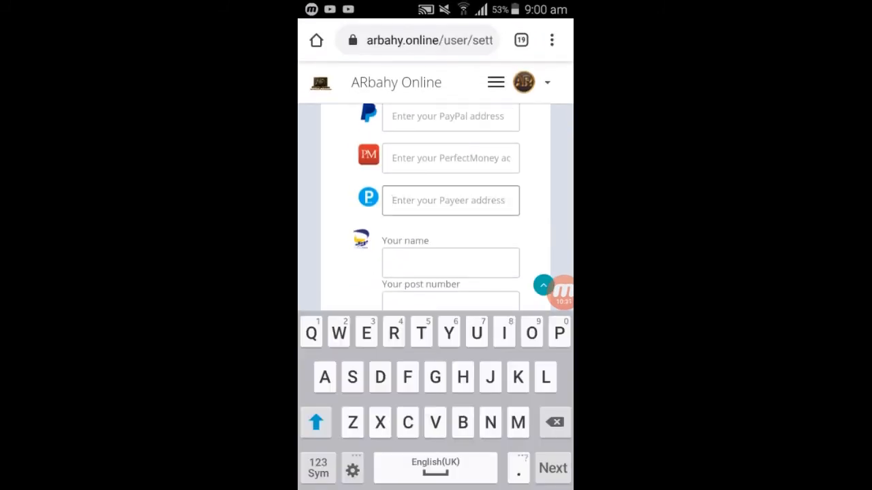
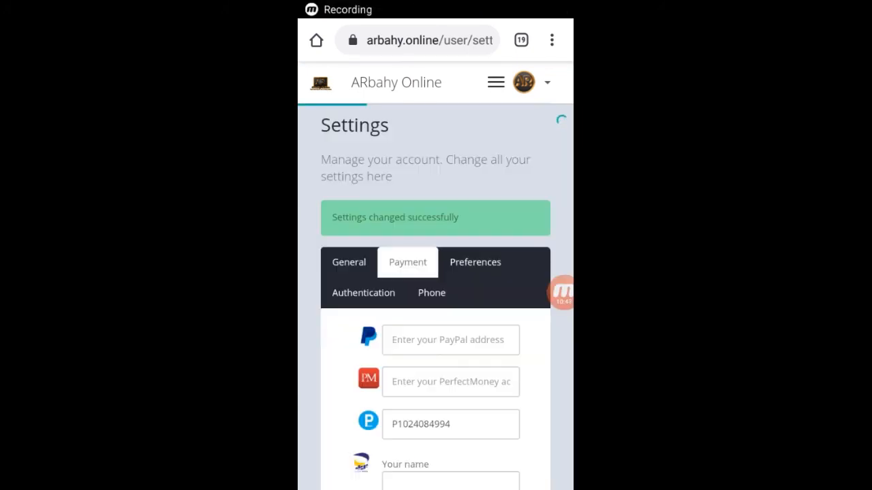
scroll("down", 3)
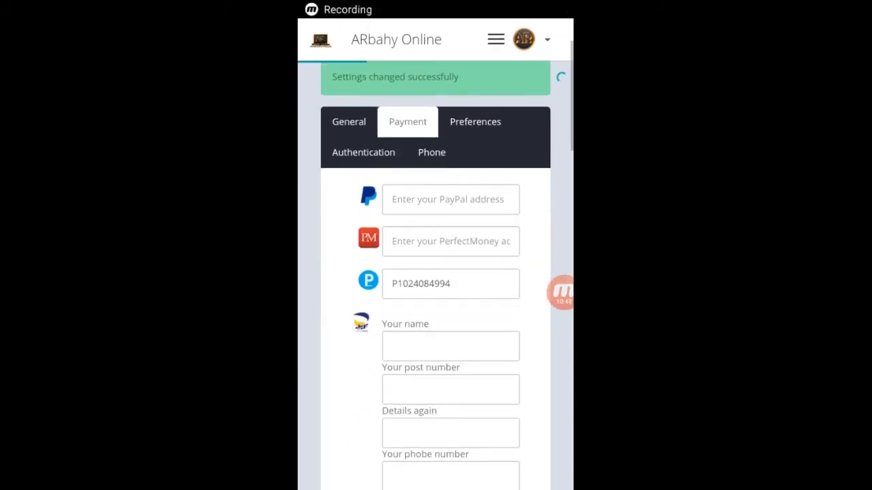
scroll("down", 3)
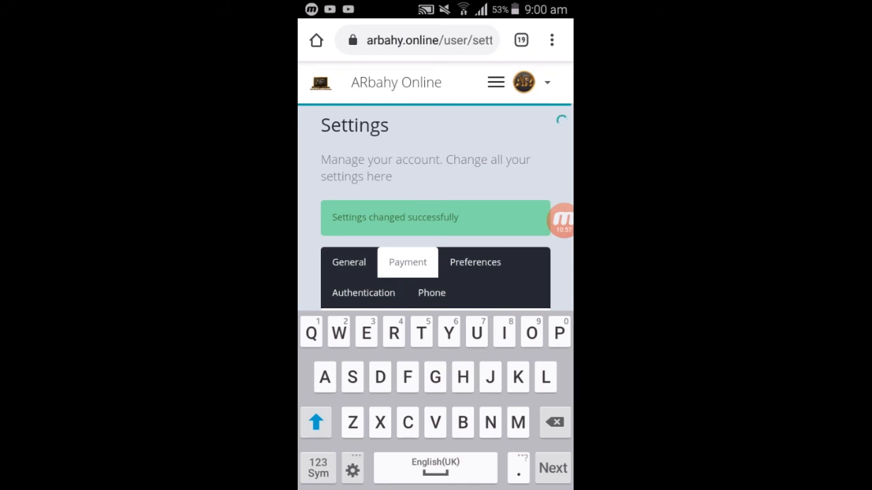
Step: Save a new password on the Authentication tab, then show the Preferences tab
left_click(363, 293)
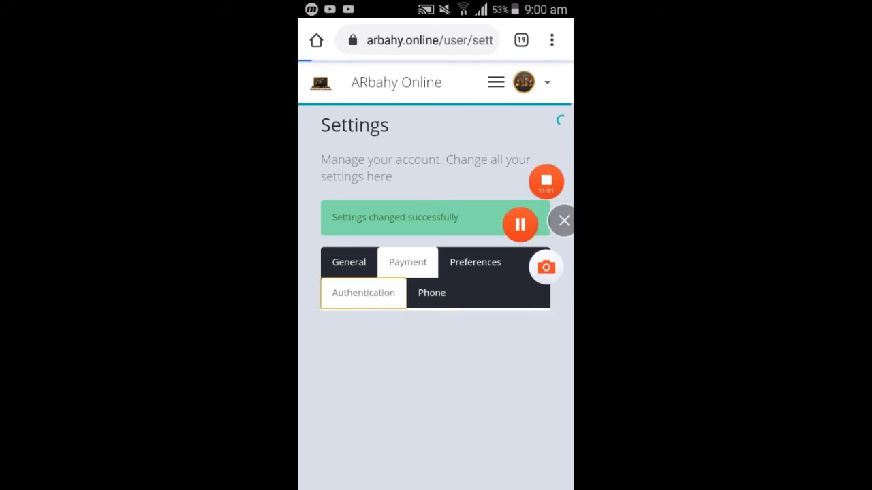
left_click(363, 293)
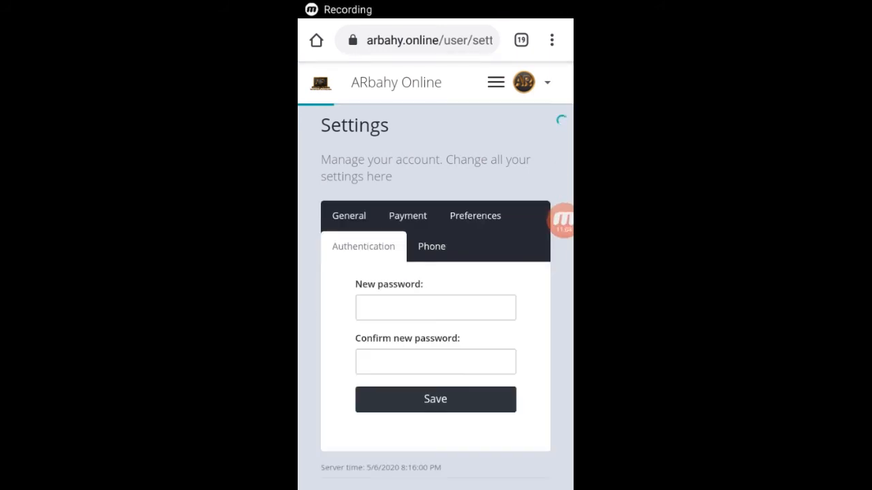
scroll("down", 3)
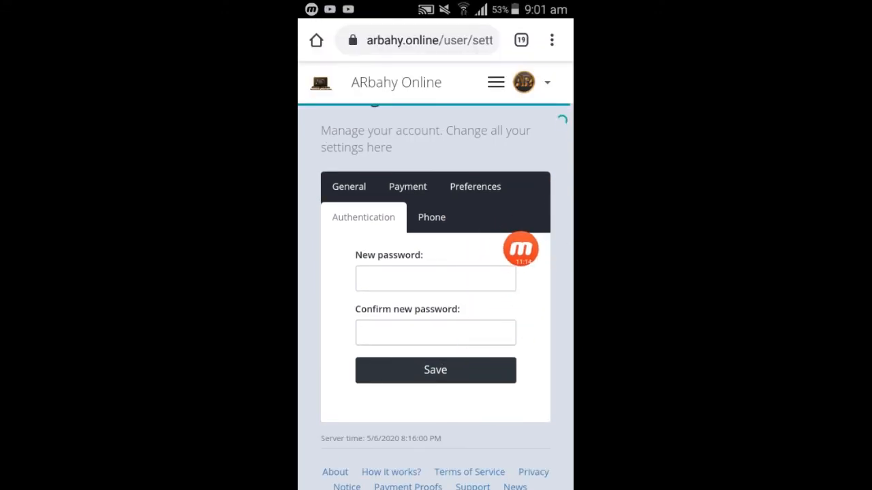
type("••••••")
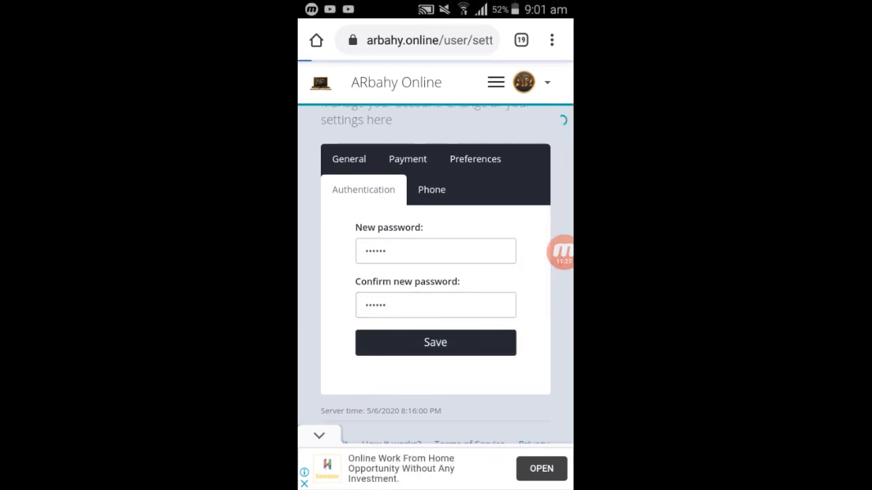
left_click(436, 343)
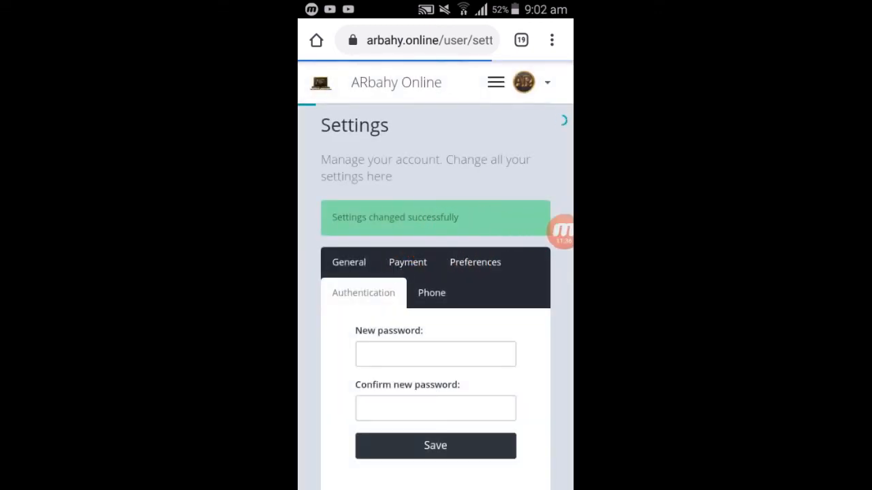
left_click(524, 82)
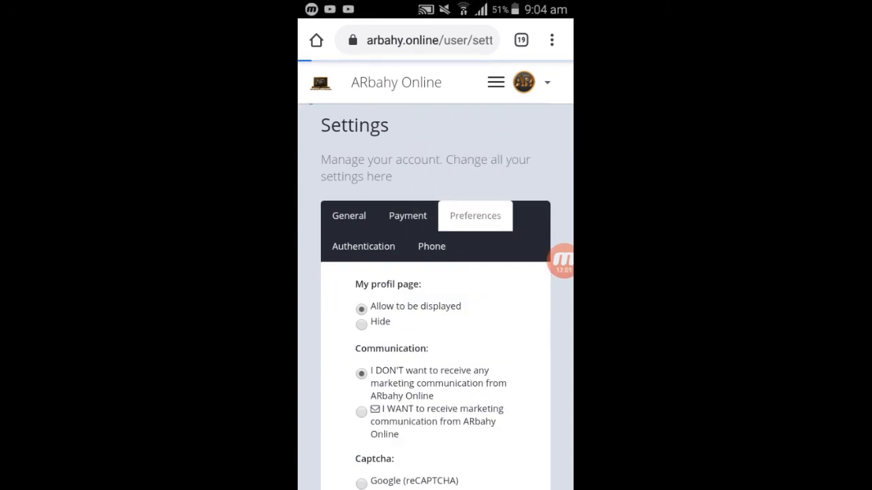
Step: View the public profile page, then return to the site's homepage via the logo
left_click(524, 81)
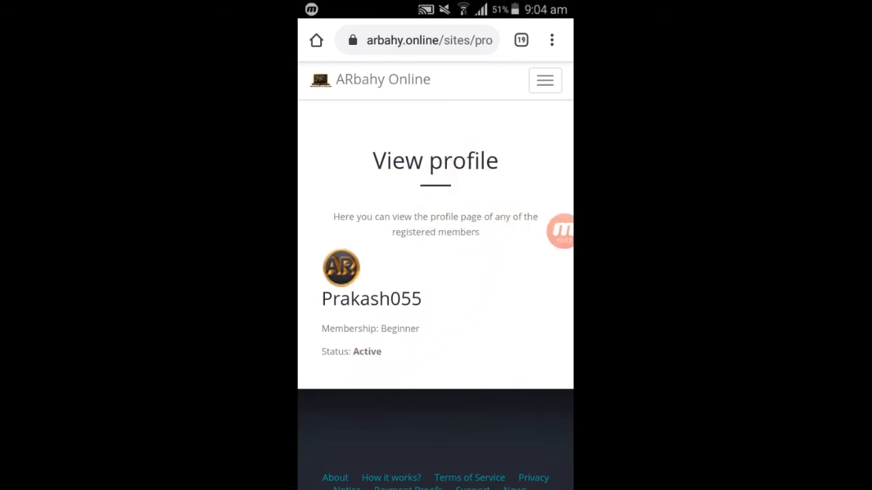
left_click(544, 80)
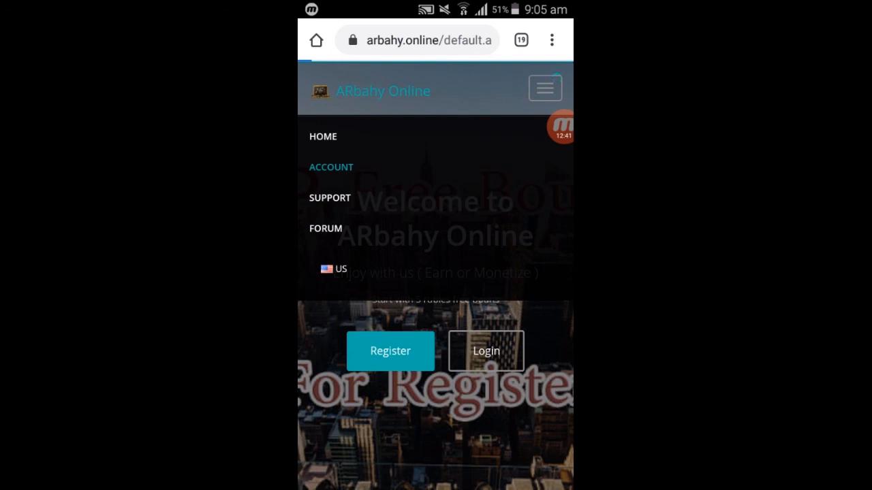
Step: Open ACCOUNT from the menu and scroll to the 5.0400₽ balance cards
left_click(485, 350)
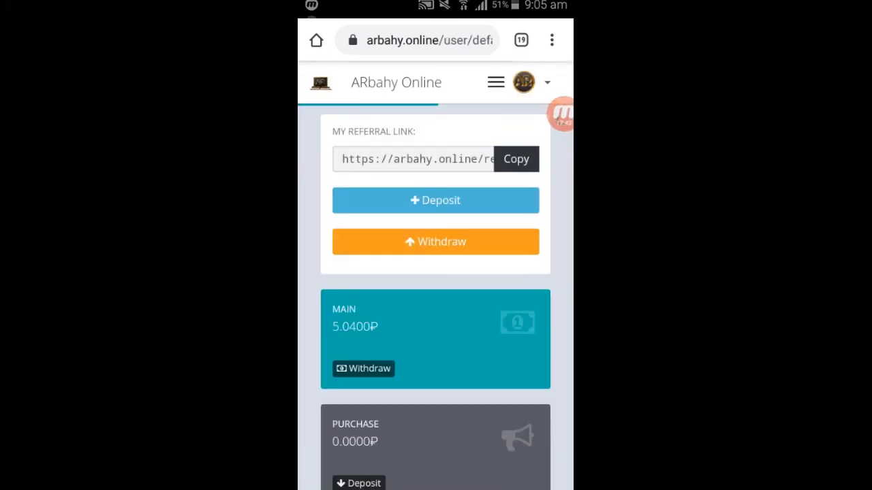
scroll("down", 3)
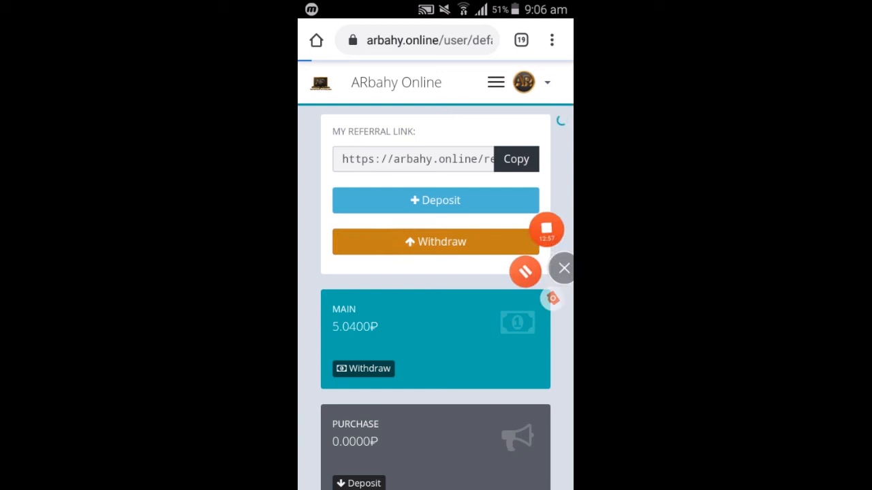
left_click(436, 242)
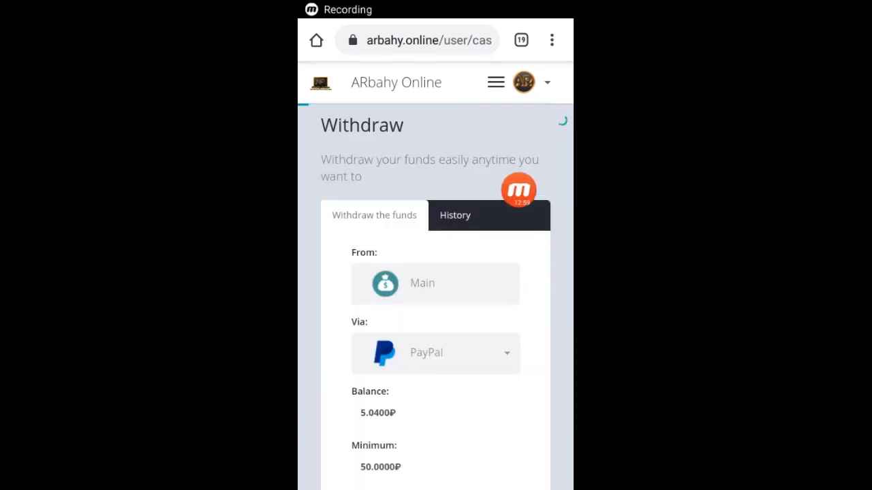
scroll("down", 3)
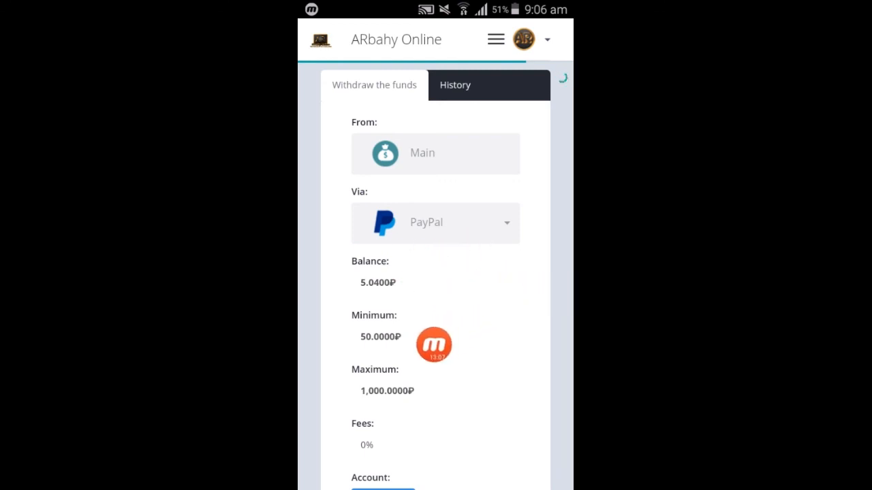
scroll("down", 3)
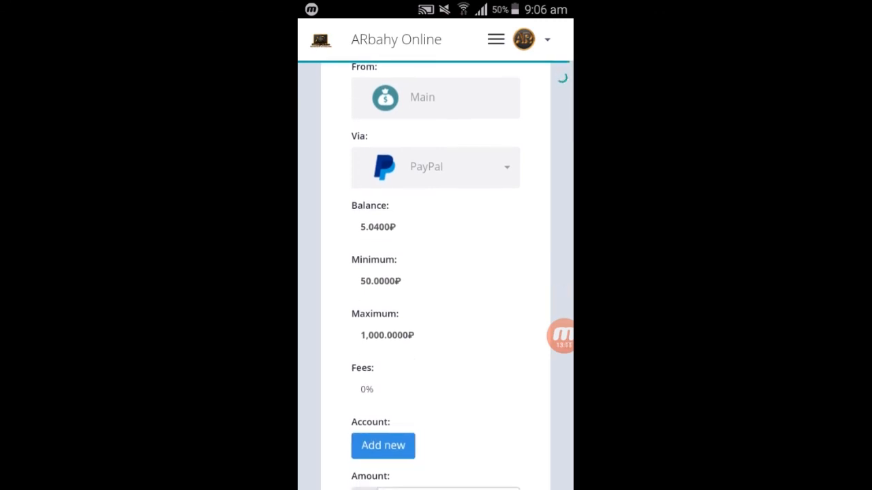
left_click(435, 167)
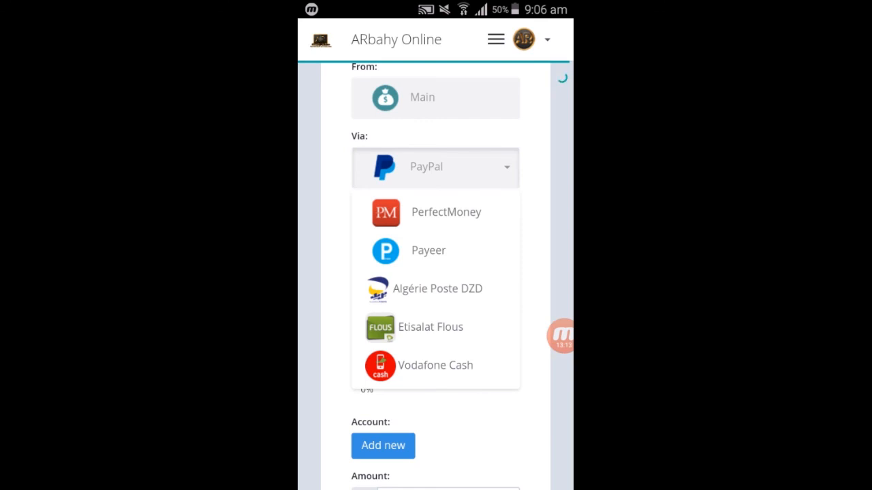
left_click(428, 250)
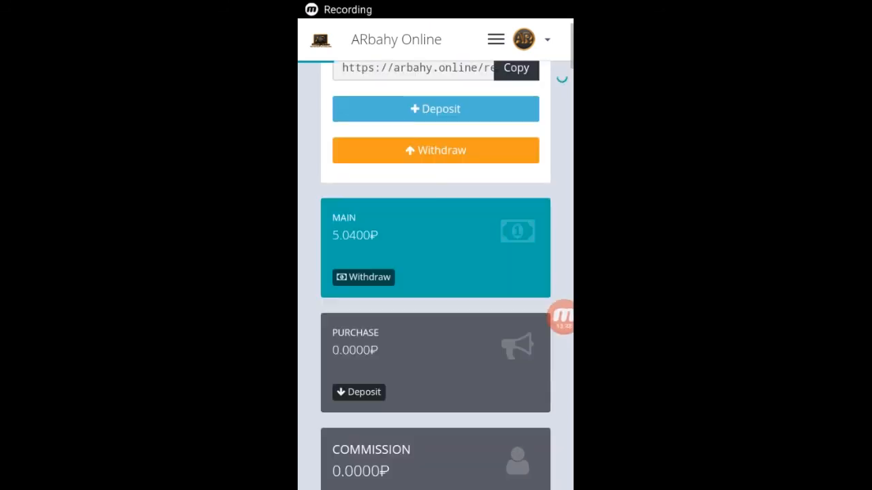
scroll("down", 3)
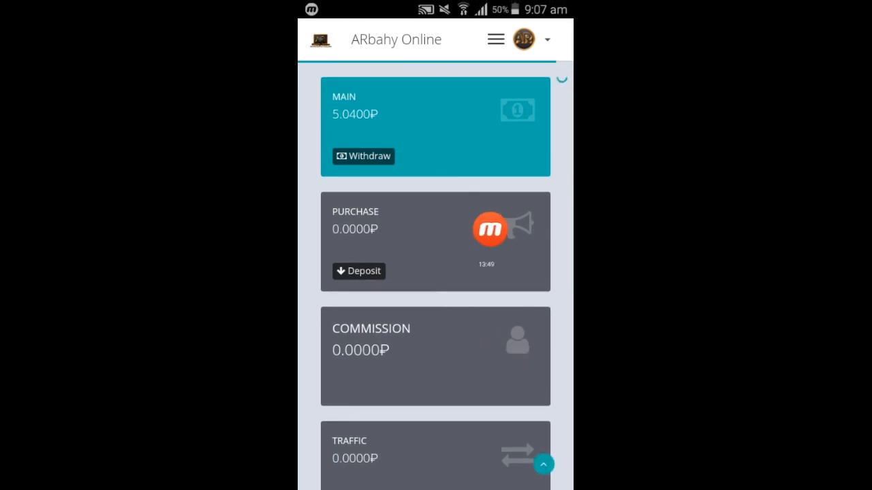